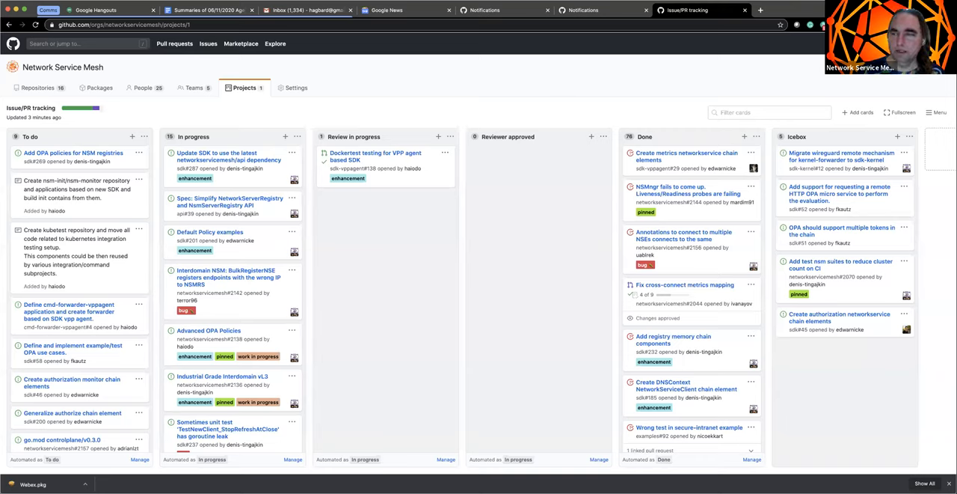
mouse_move(399, 256)
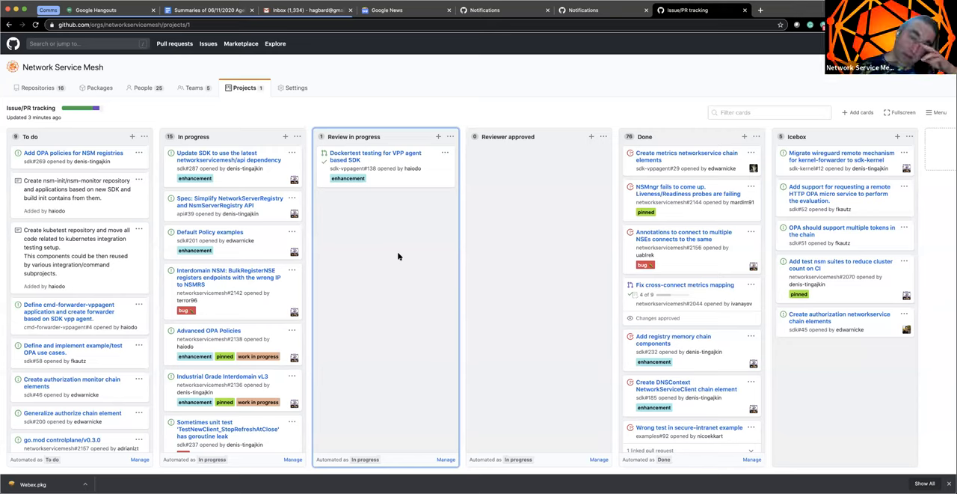
mouse_move(390, 255)
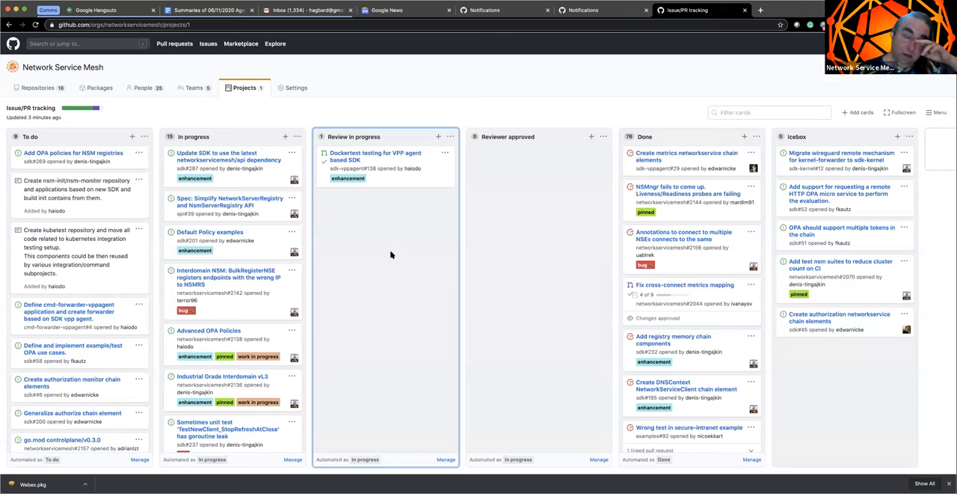
mouse_move(409, 258)
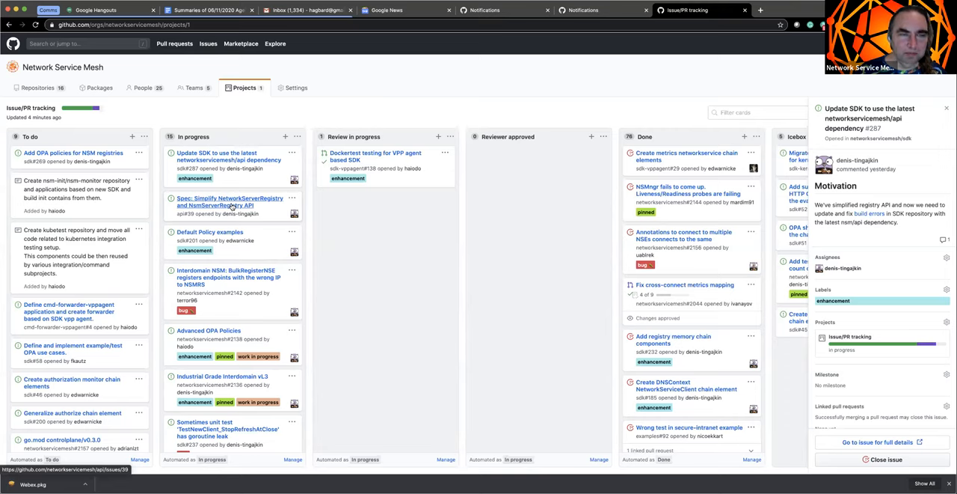
Step: Open the 'Spec: Simplify NetworkServerRegistry and NsmServerRegistry API' card's details panel
click(230, 202)
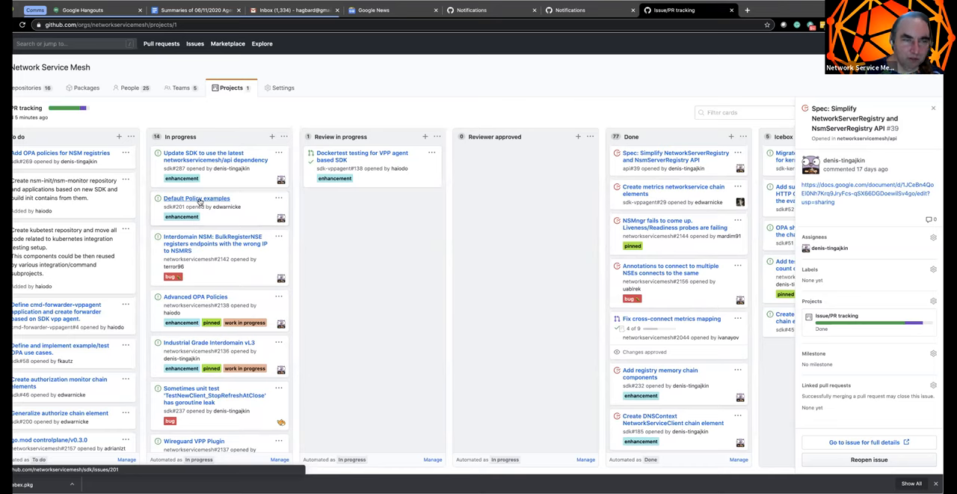
Step: Open the 'Default Policy examples' issue details beside the board
click(196, 198)
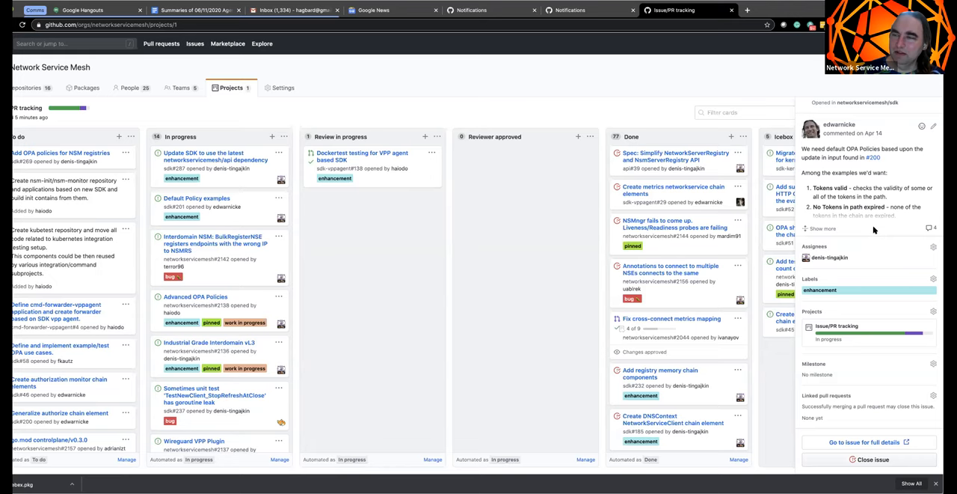
mouse_move(845, 177)
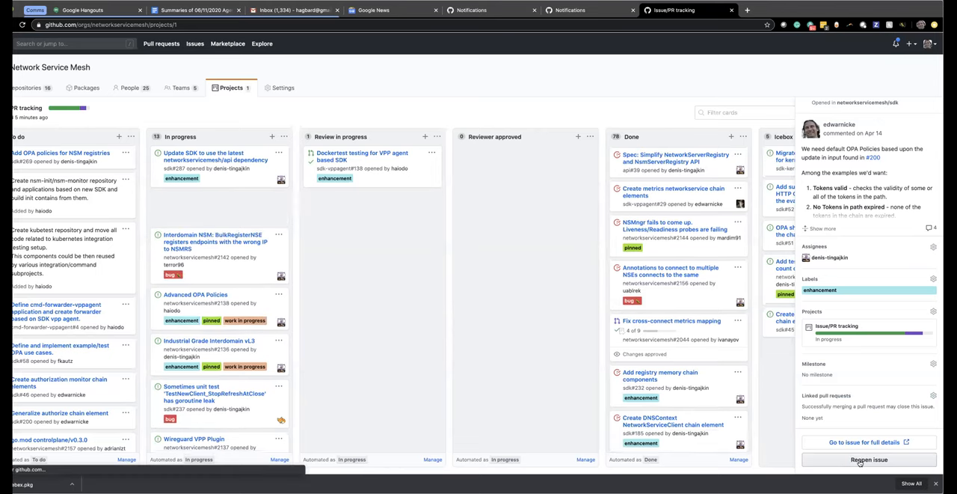
click(870, 459)
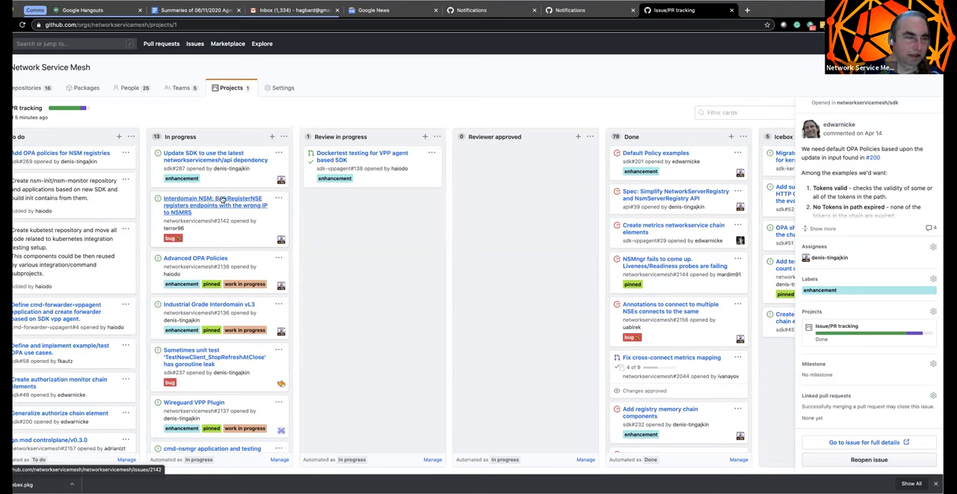
mouse_move(212, 295)
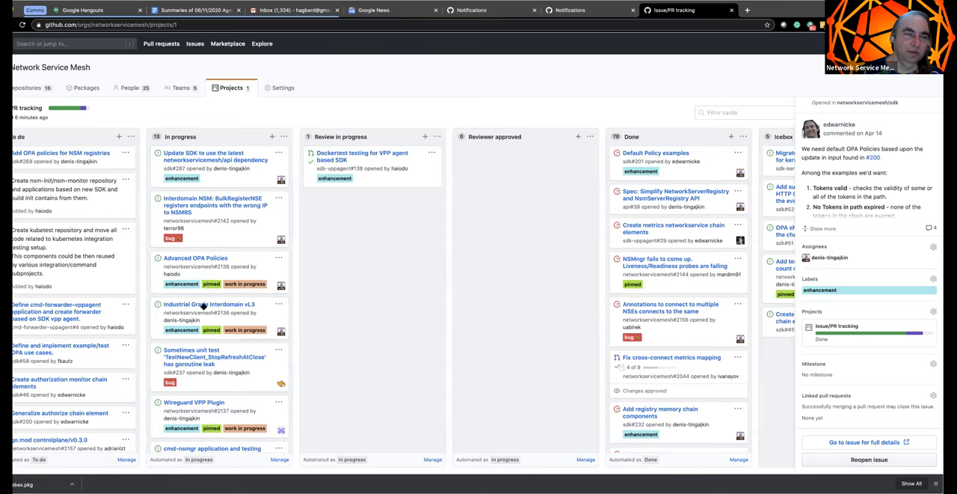
mouse_move(206, 306)
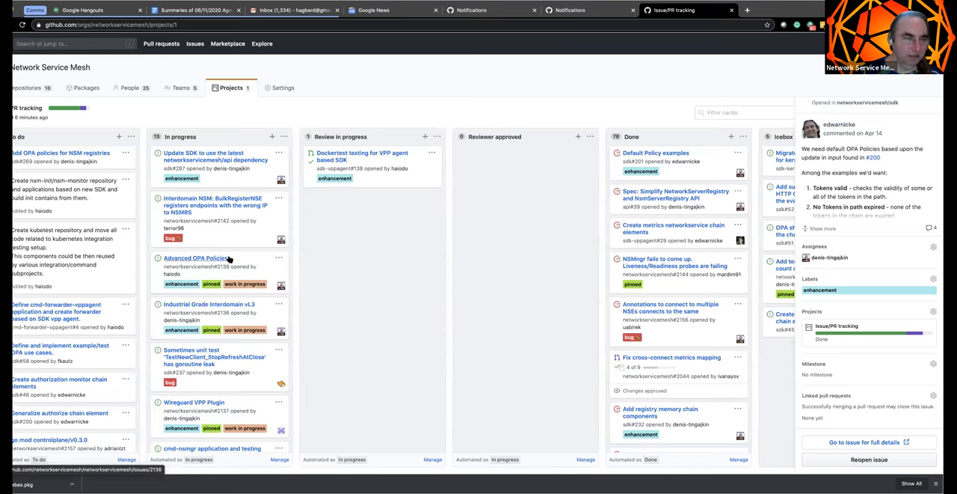
mouse_move(186, 213)
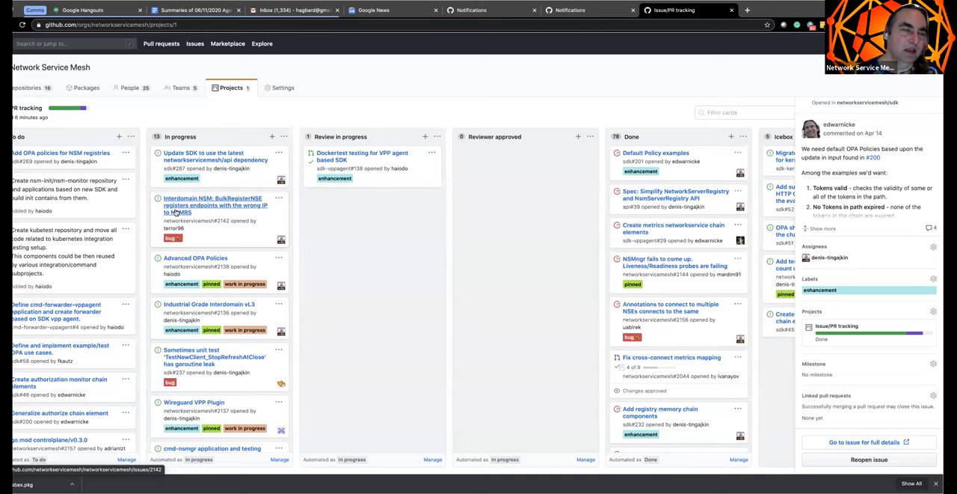
mouse_move(187, 211)
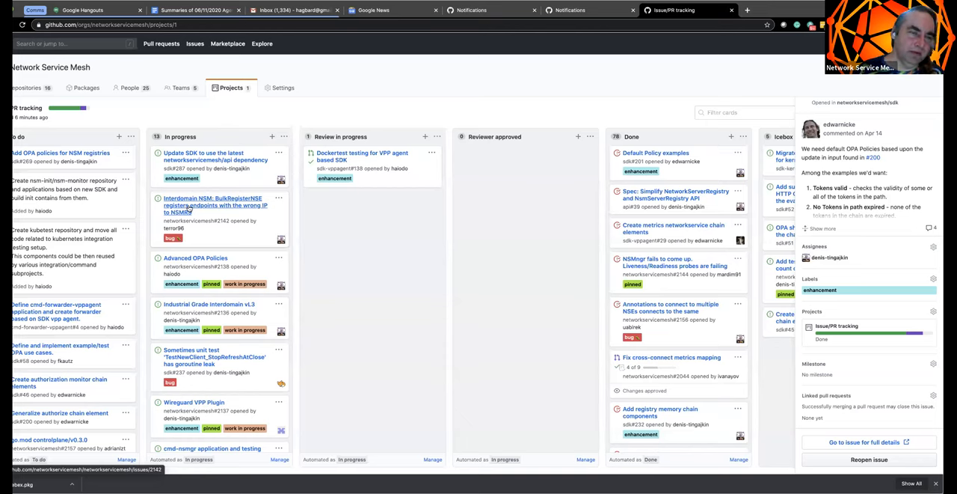
click(215, 205)
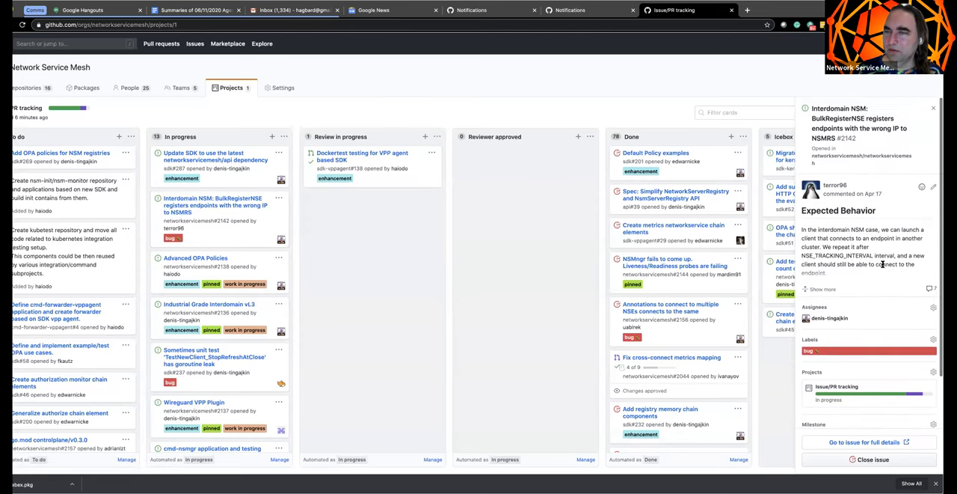
click(746, 10)
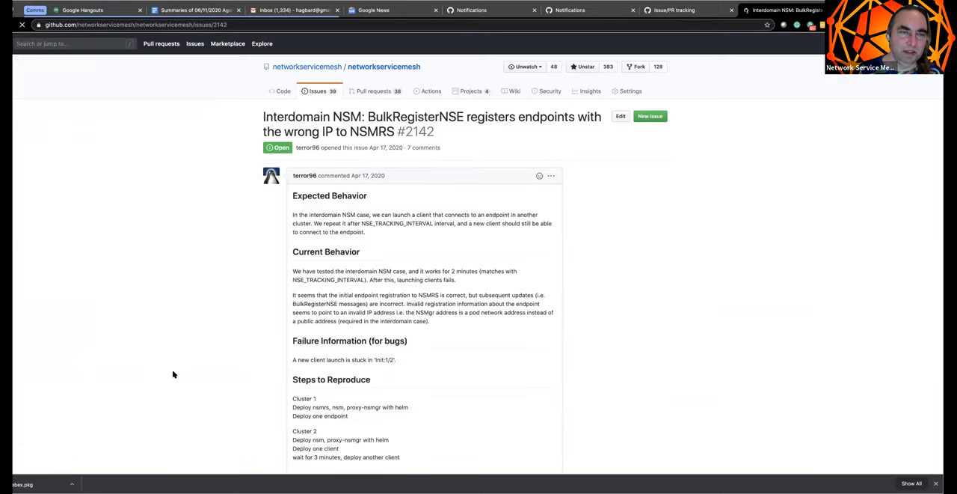
scroll(down, 3)
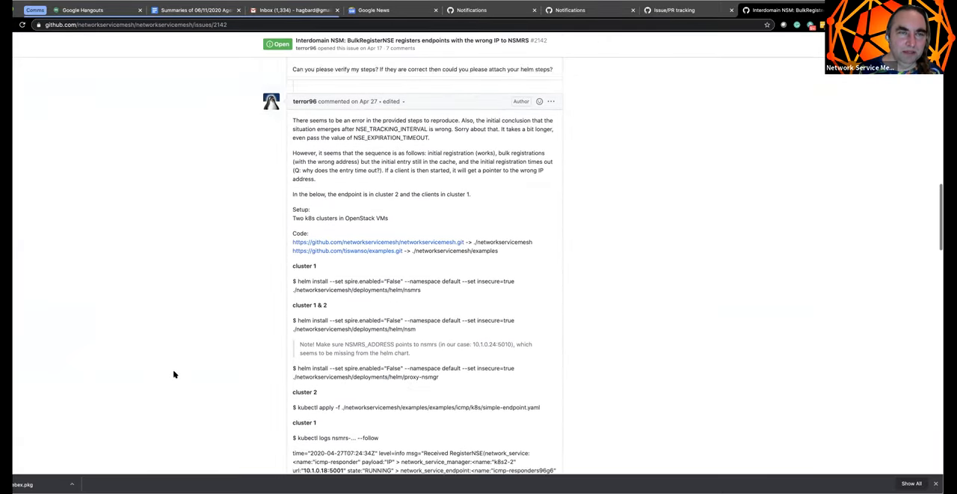
scroll(down, 3)
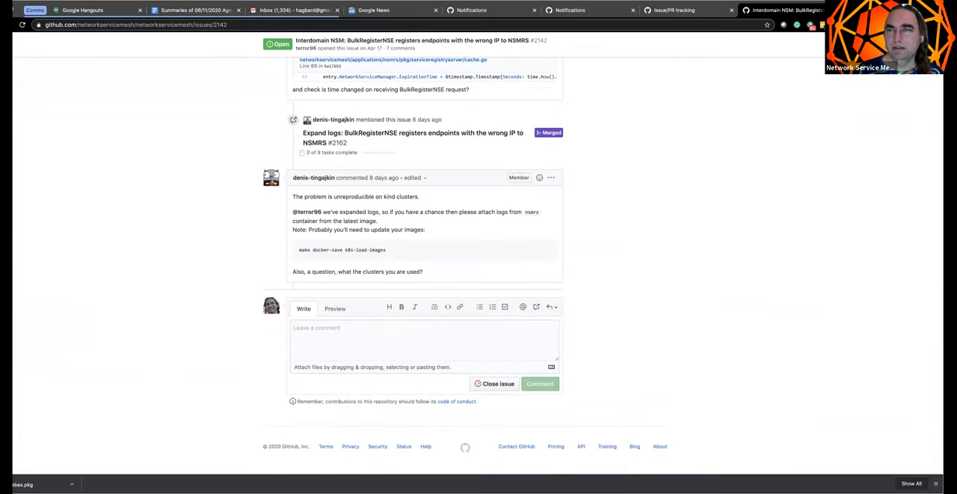
click(673, 10)
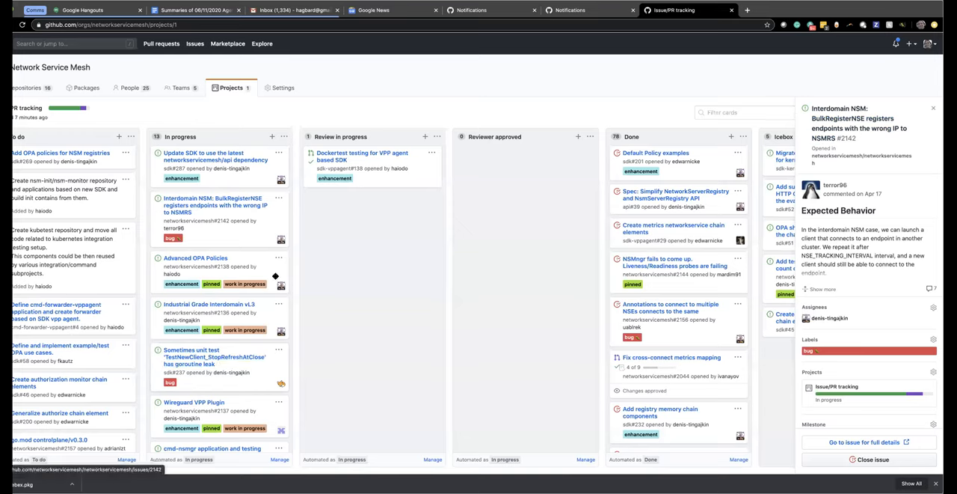
mouse_move(213, 319)
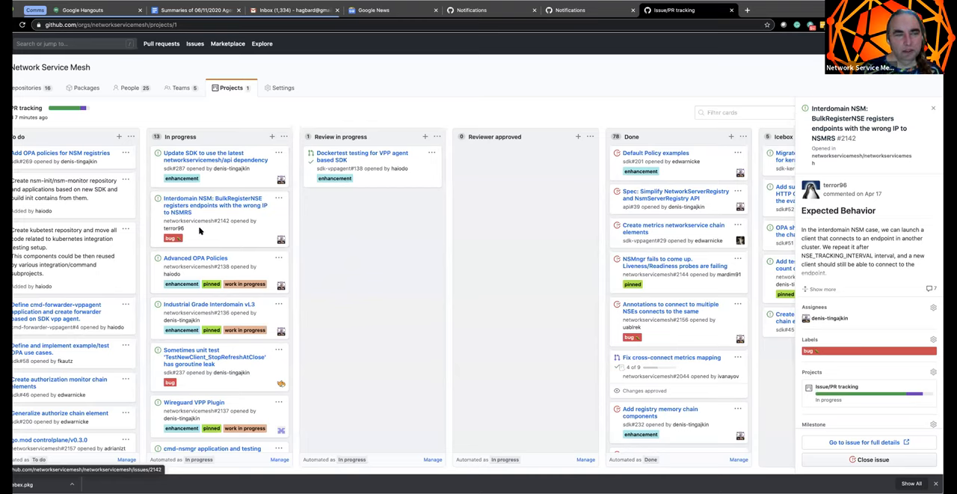
mouse_move(213, 261)
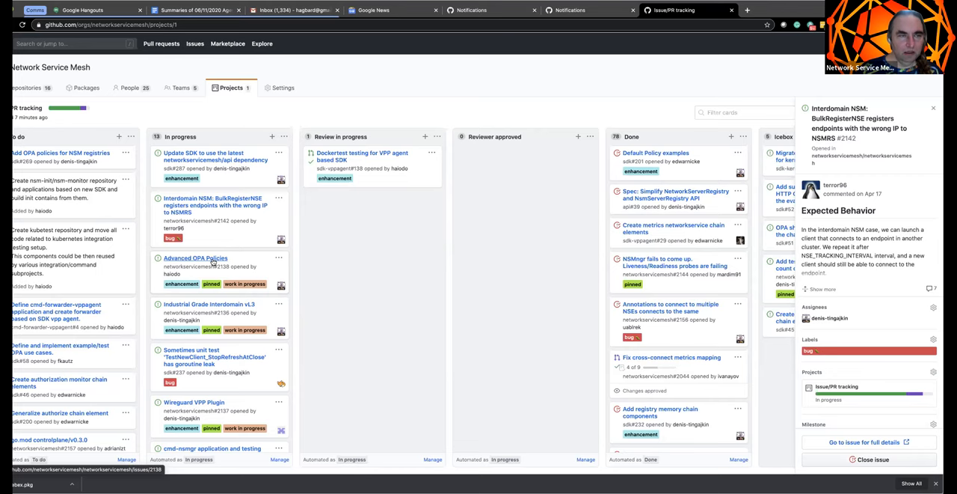
Step: Open 'Advanced OPA Policies' details and expand its full description checklist
click(196, 258)
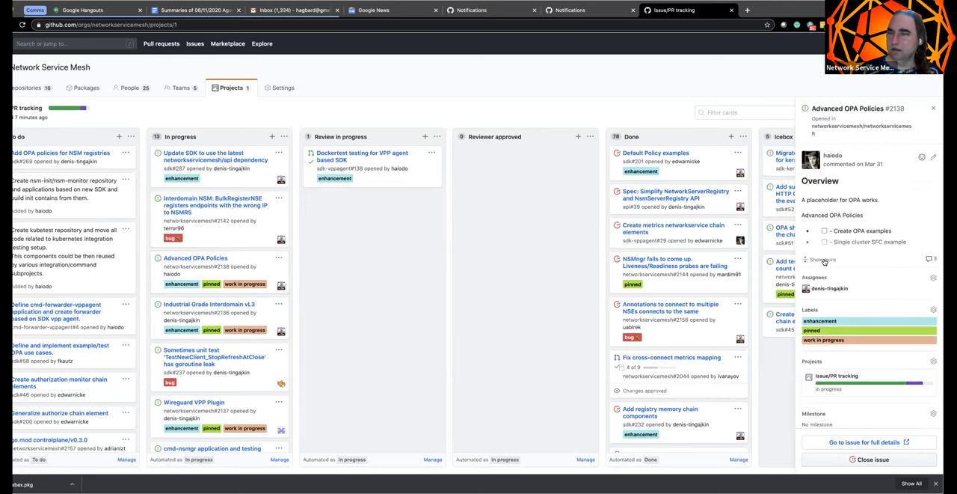
click(819, 259)
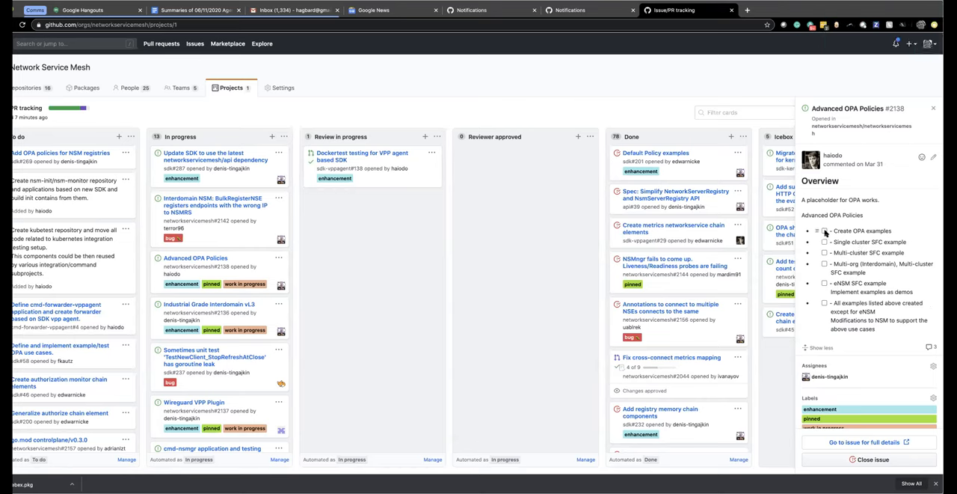
Step: Tick the 'Create OPA examples' checklist item in Advanced OPA Policies
click(825, 231)
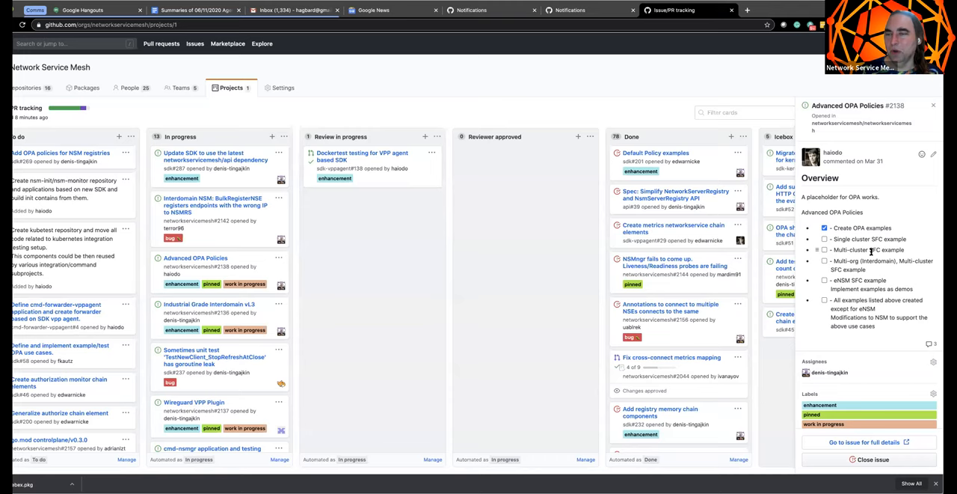
mouse_move(863, 266)
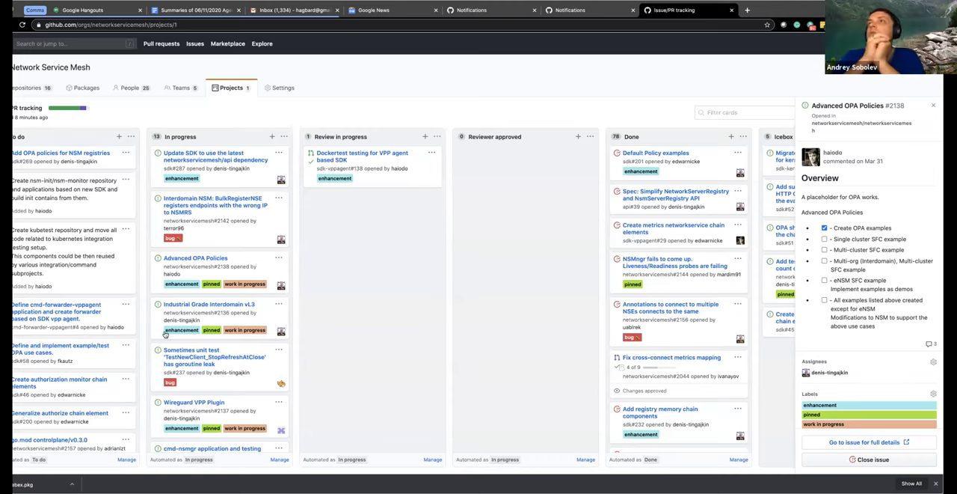
scroll(down, 3)
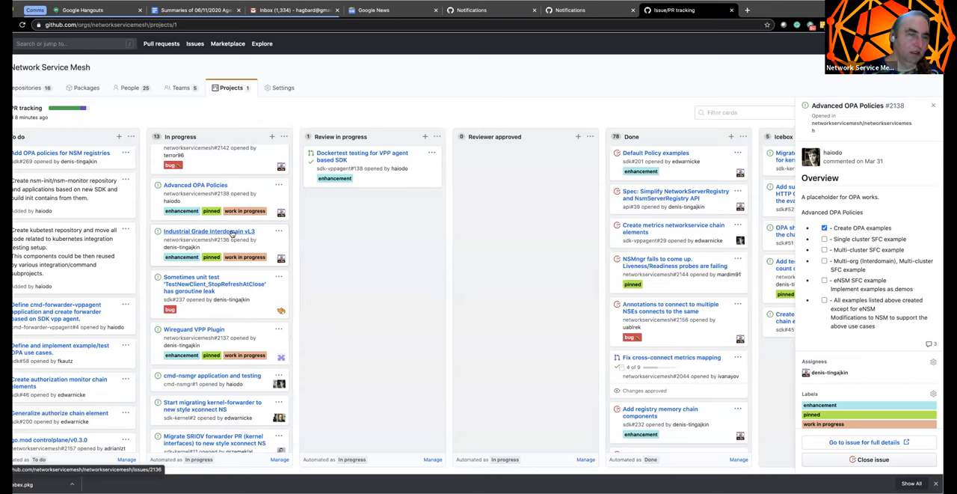
Step: Open the 'Industrial Grade Interdomain vL3' issue and scroll through its description
click(218, 232)
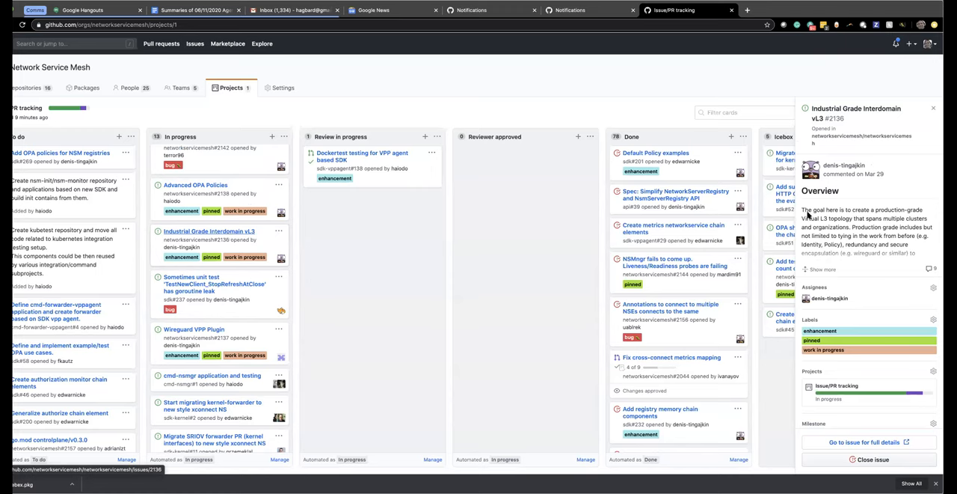
scroll(down, 3)
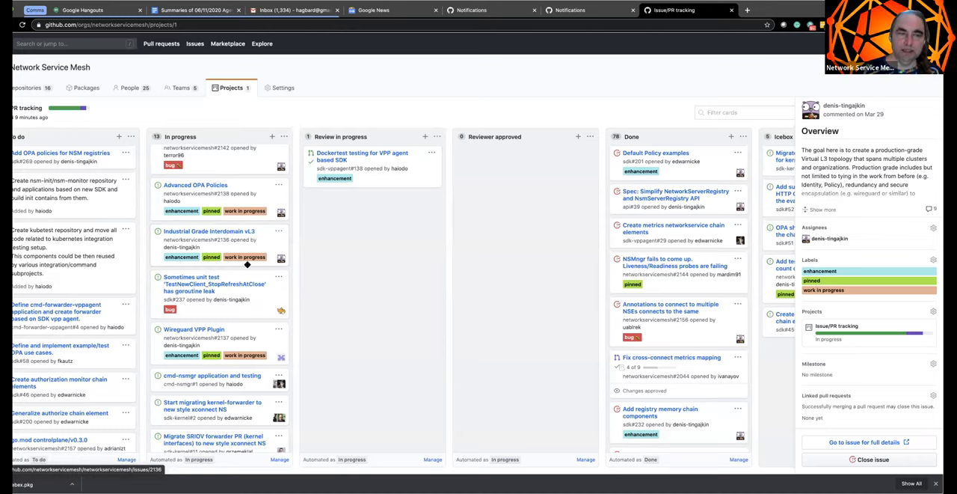
scroll(down, 3)
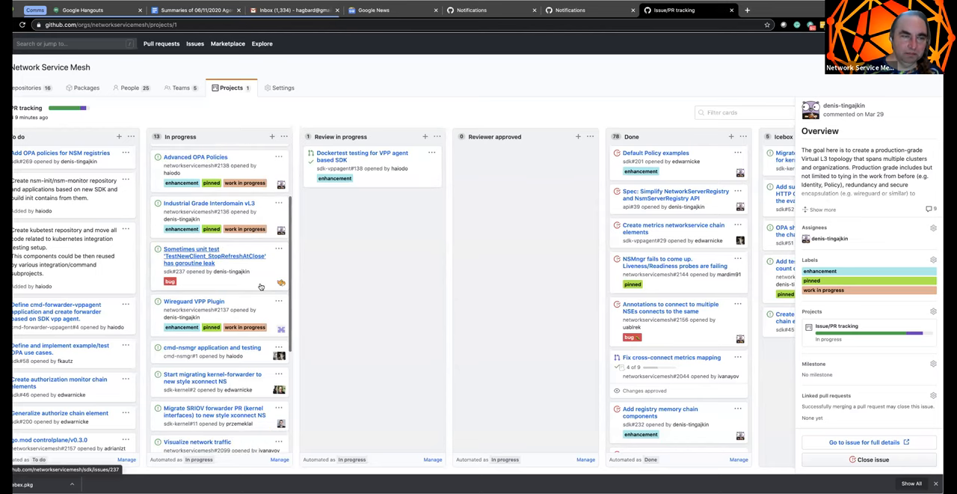
mouse_move(194, 262)
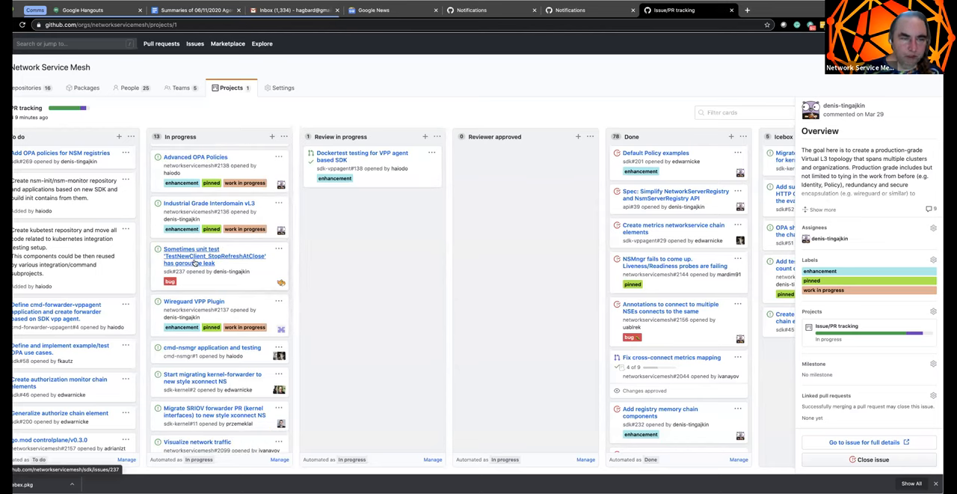
Step: Open bug #237, the 'TestNewClient_StopRefreshAtClose' goroutine leak, in the side panel
click(214, 256)
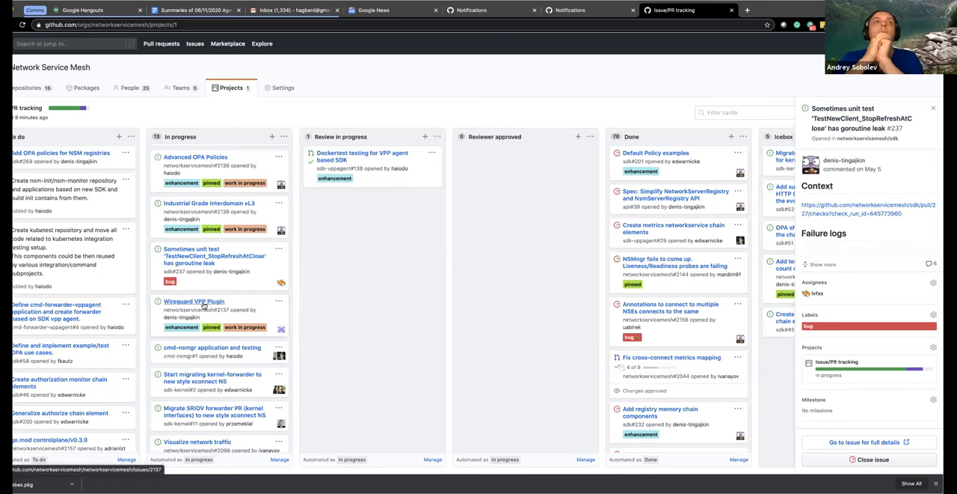
Step: Open the 'Wireguard VPP Plugin' card and scroll through its labels and description
click(193, 301)
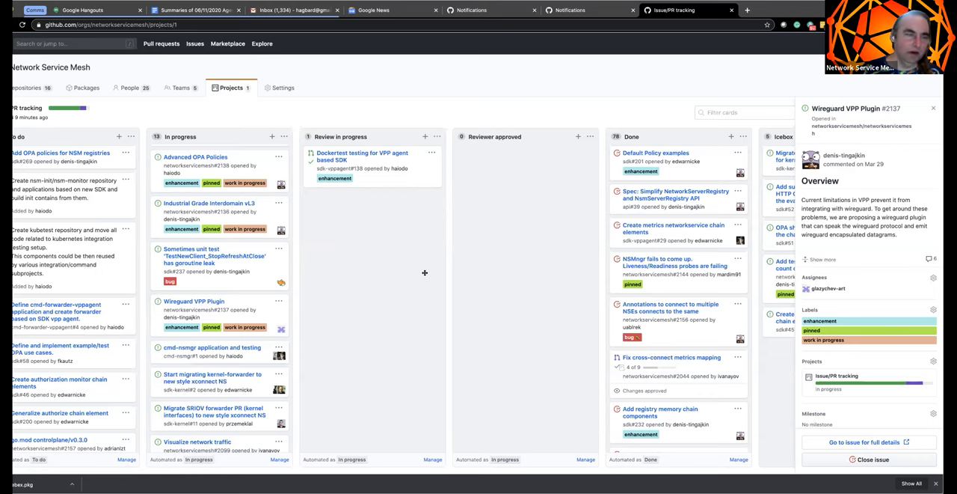
scroll(down, 3)
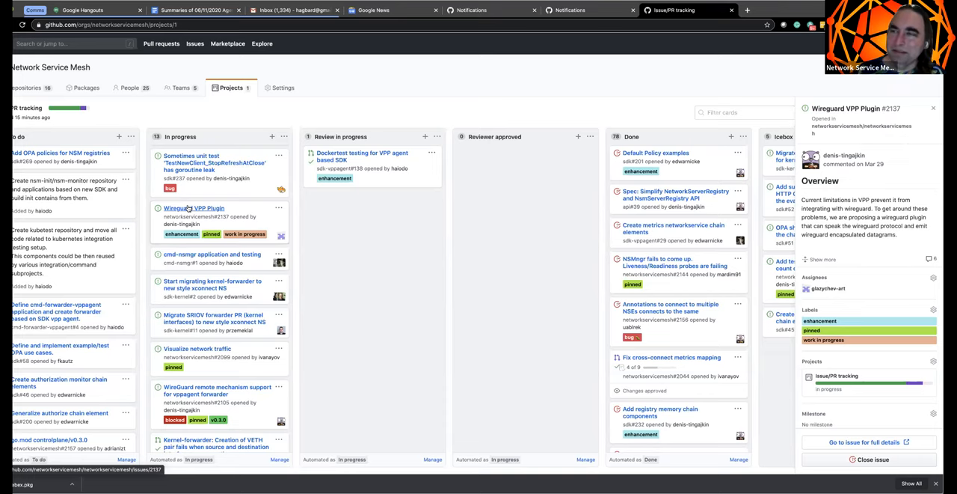
mouse_move(362, 237)
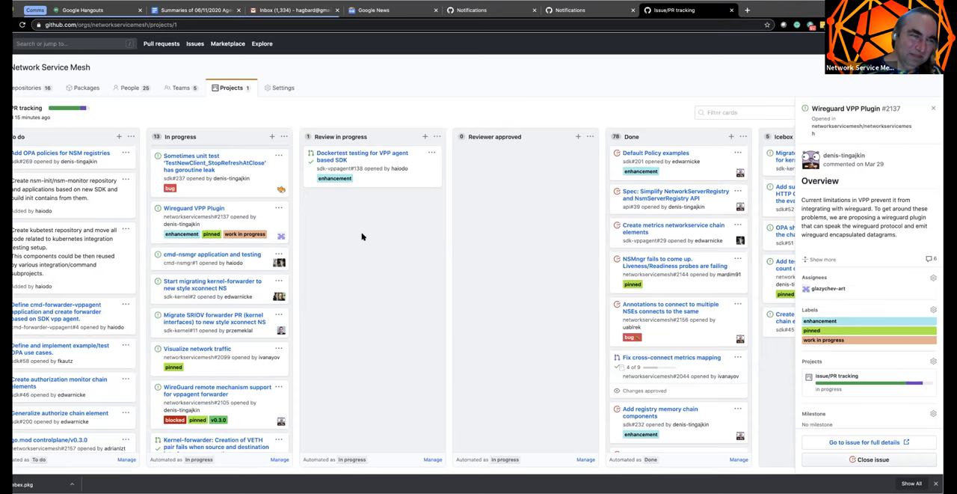
mouse_move(396, 240)
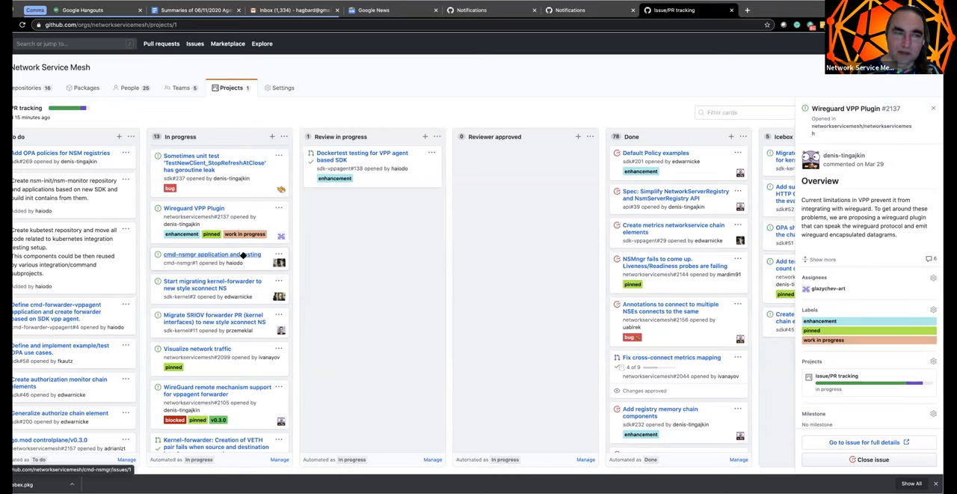
mouse_move(484, 254)
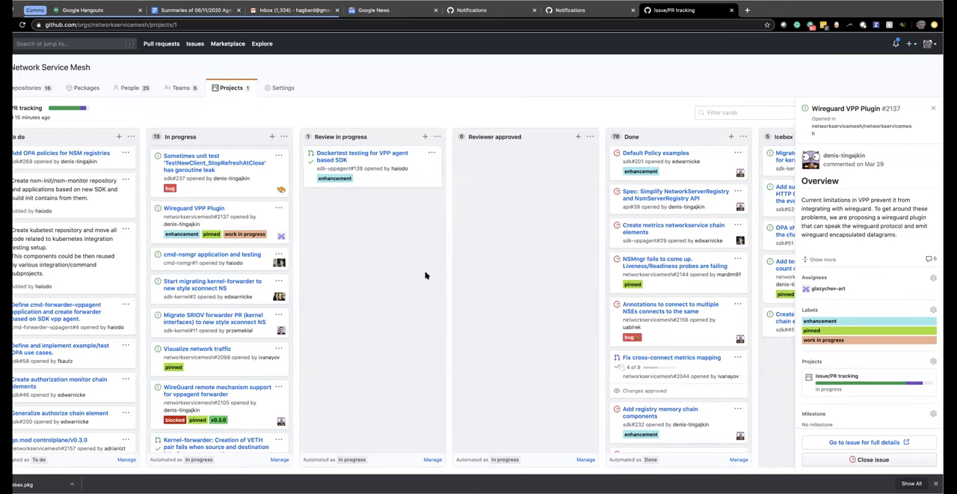
mouse_move(219, 258)
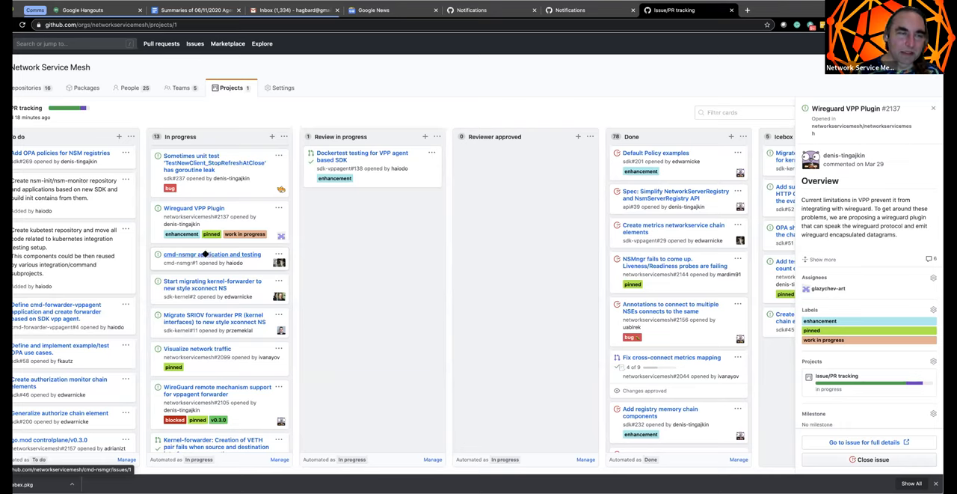
mouse_move(234, 257)
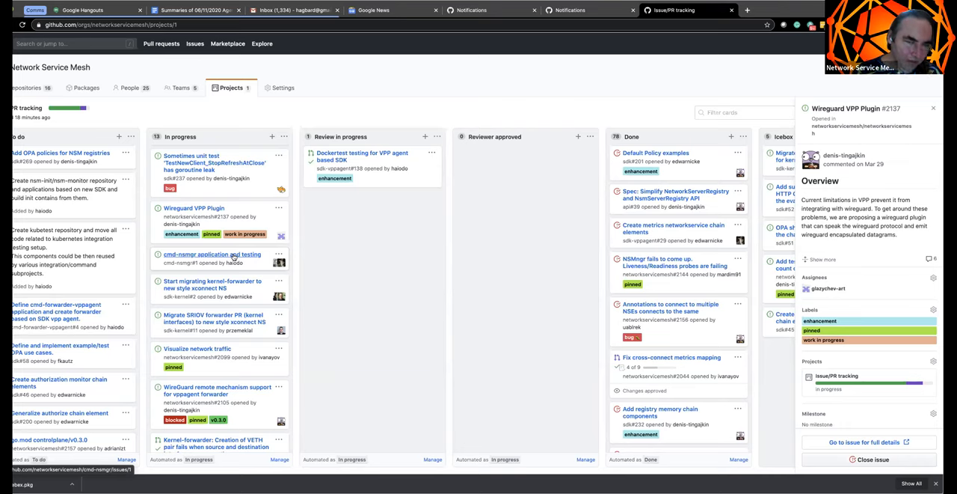
mouse_move(196, 215)
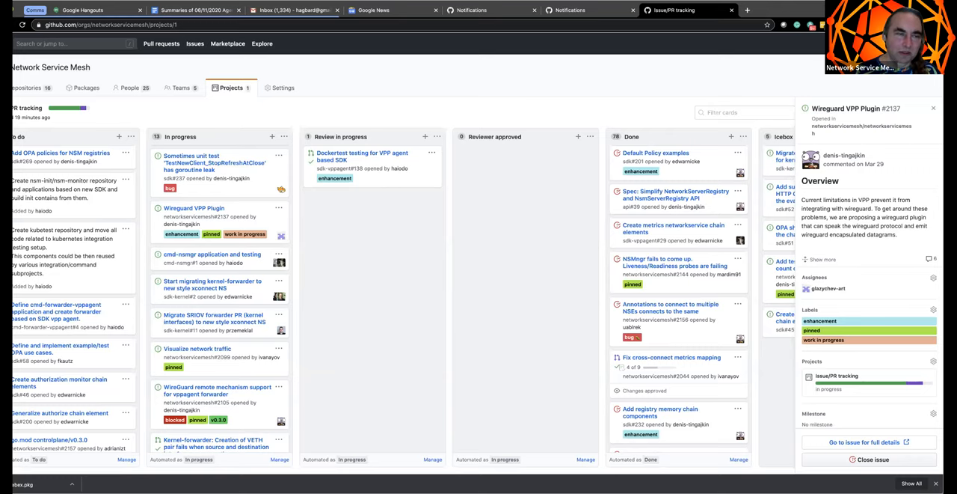
mouse_move(354, 343)
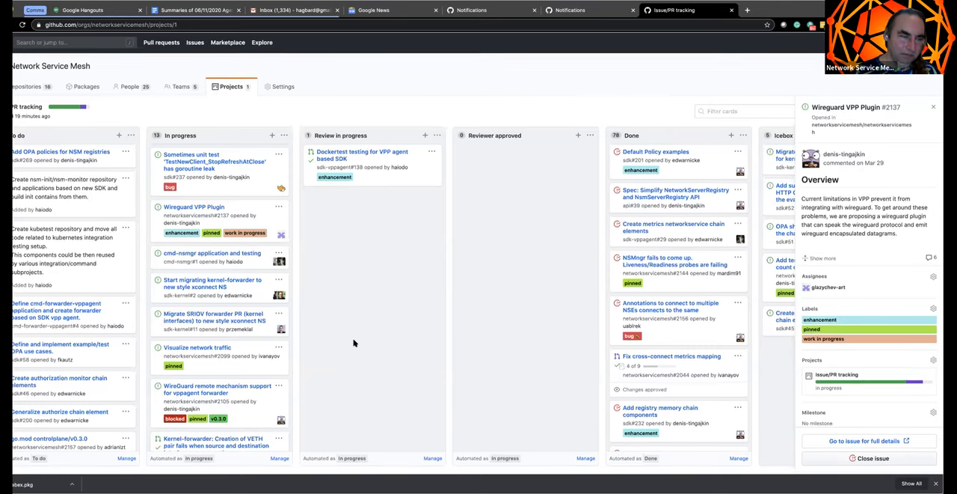
Step: Scroll down the board while the Wireguard VPP Plugin details stay open
scroll(down, 3)
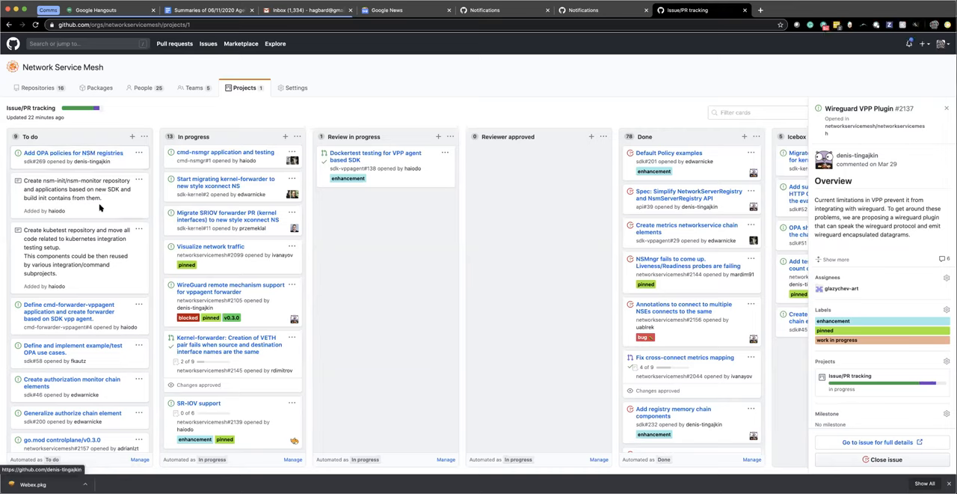
scroll(down, 3)
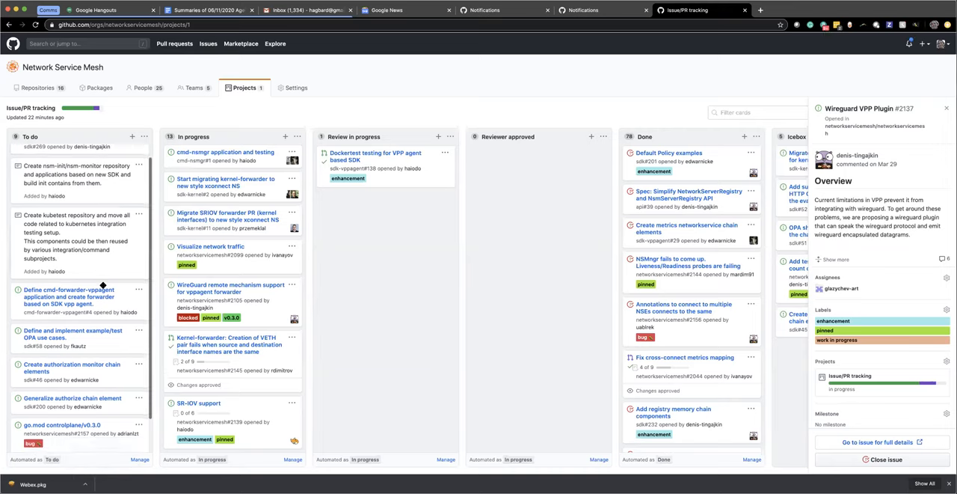
Step: Scroll back up the board with the Wireguard VPP Plugin details still open
scroll(up, 3)
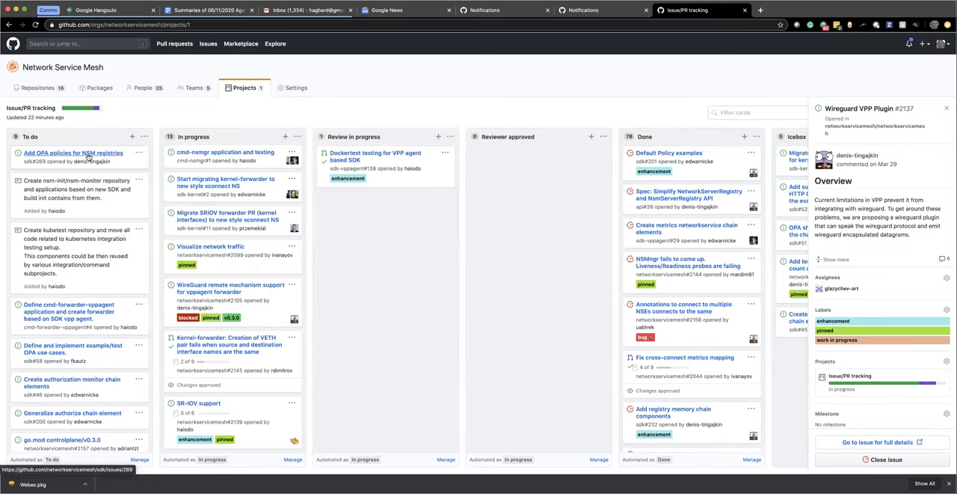
mouse_move(6, 464)
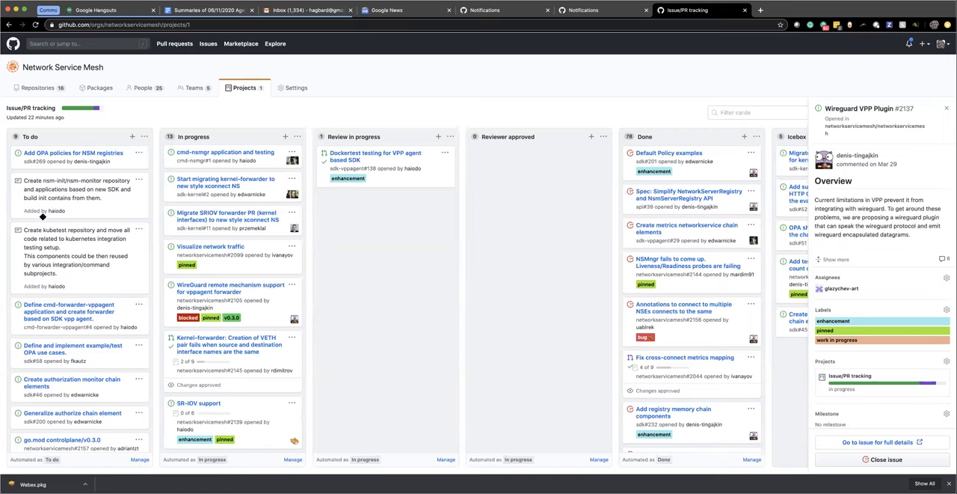
mouse_move(72, 153)
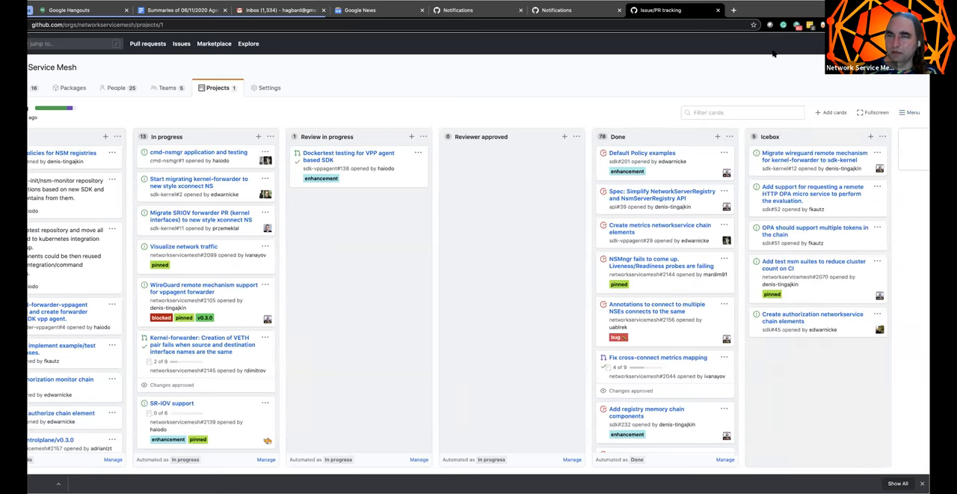
mouse_move(786, 8)
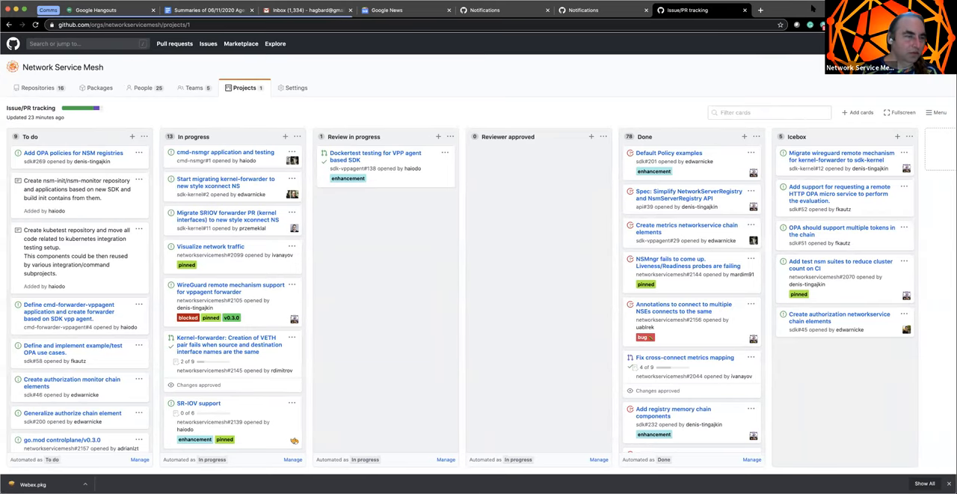
mouse_move(129, 160)
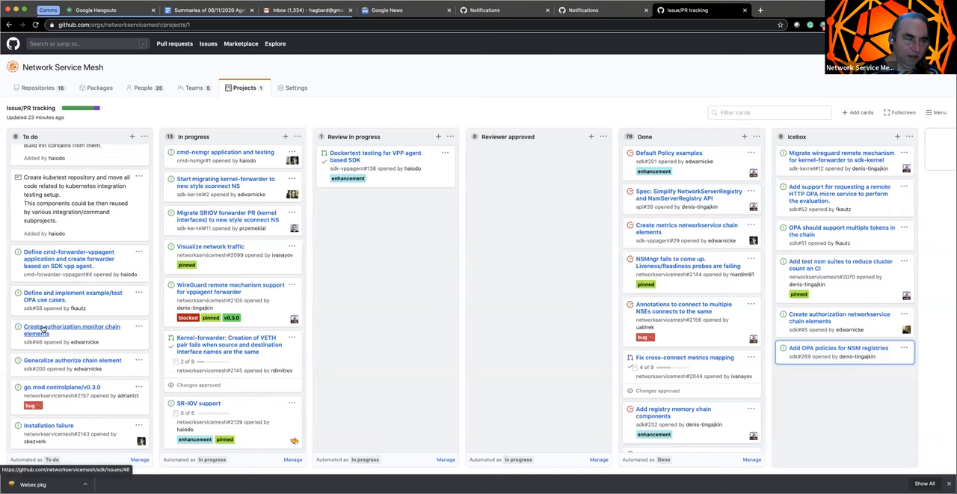
mouse_move(68, 261)
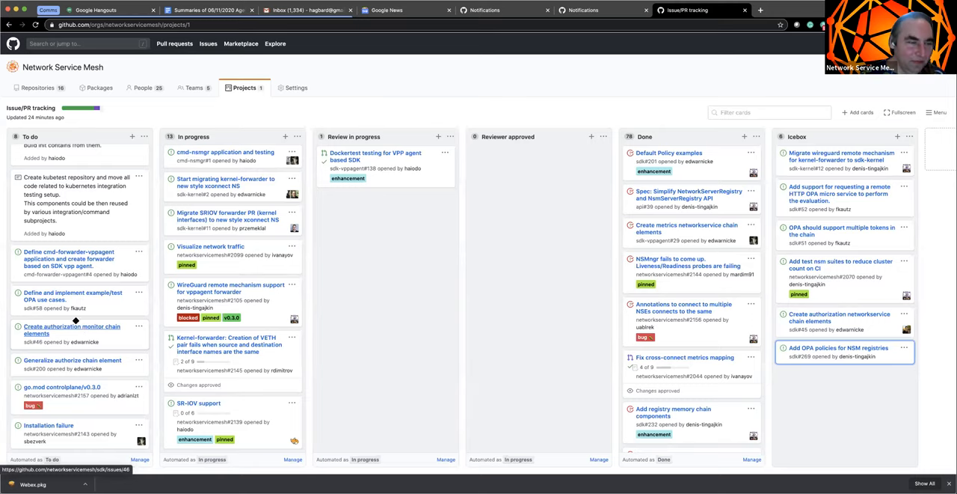
mouse_move(72, 295)
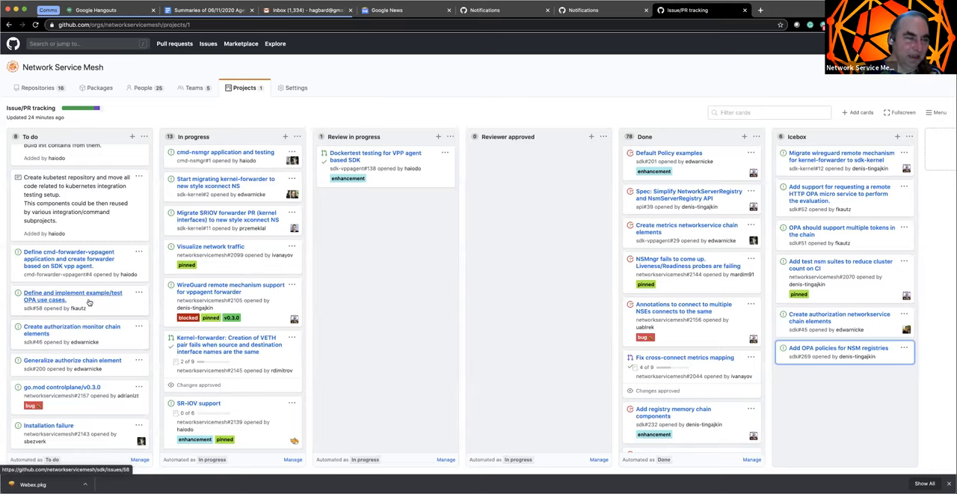
mouse_move(37, 339)
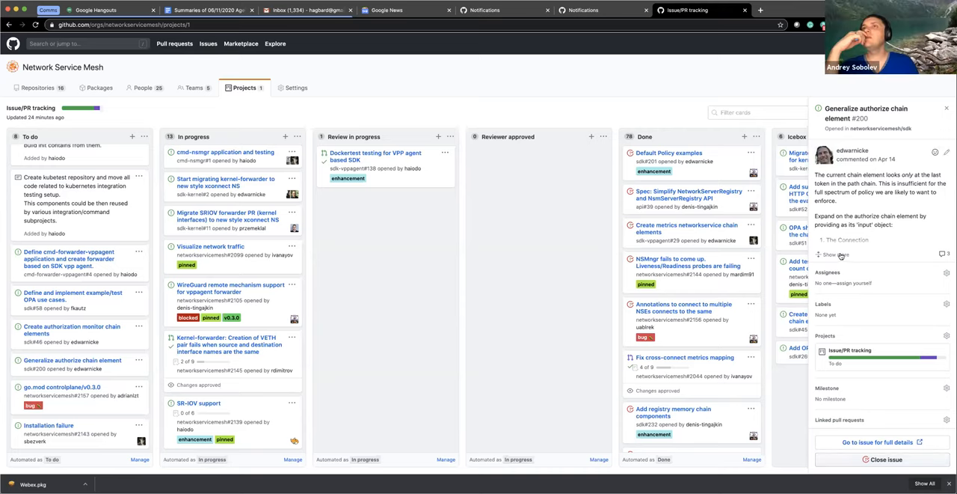
Step: Expand and scroll the 'Generalize authorize chain element' issue's full description
click(834, 254)
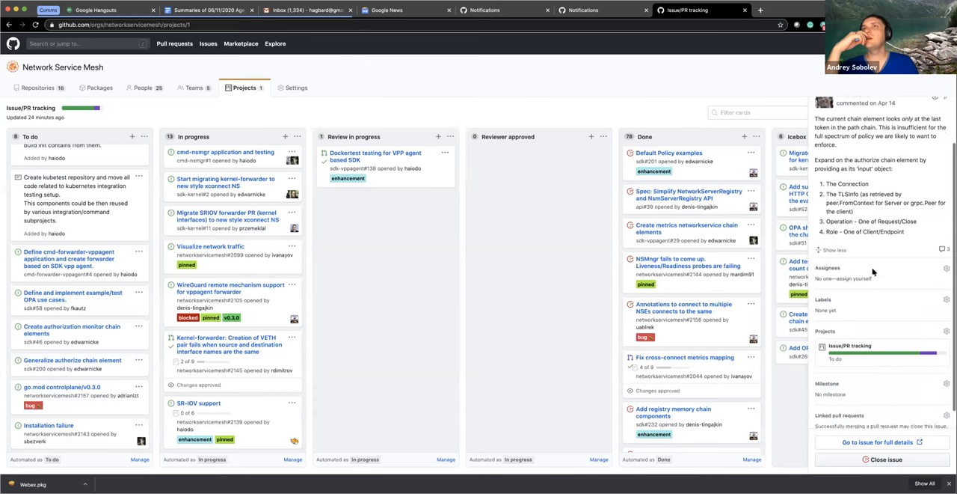
scroll(down, 3)
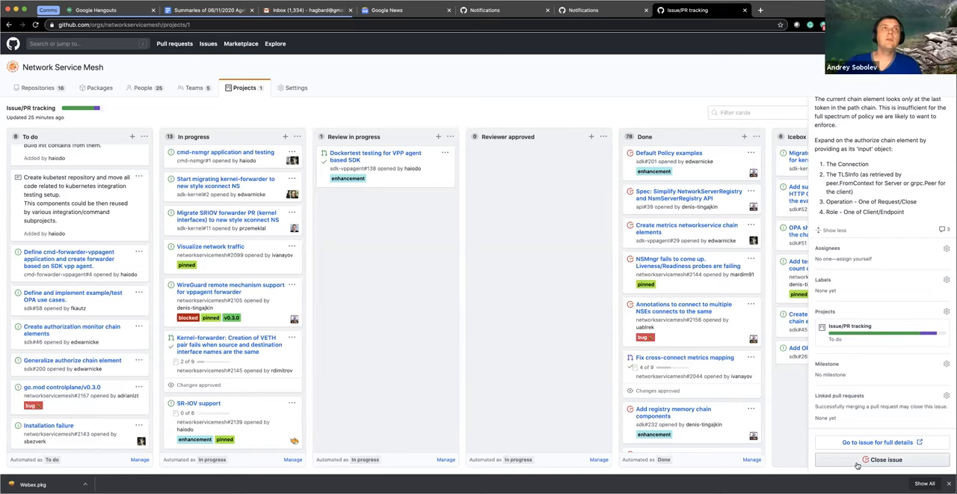
mouse_move(818, 468)
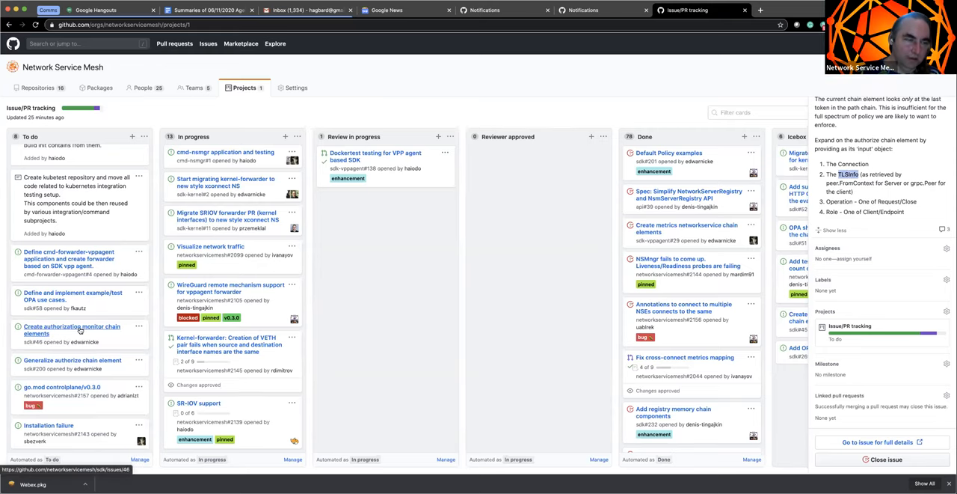
mouse_move(635, 223)
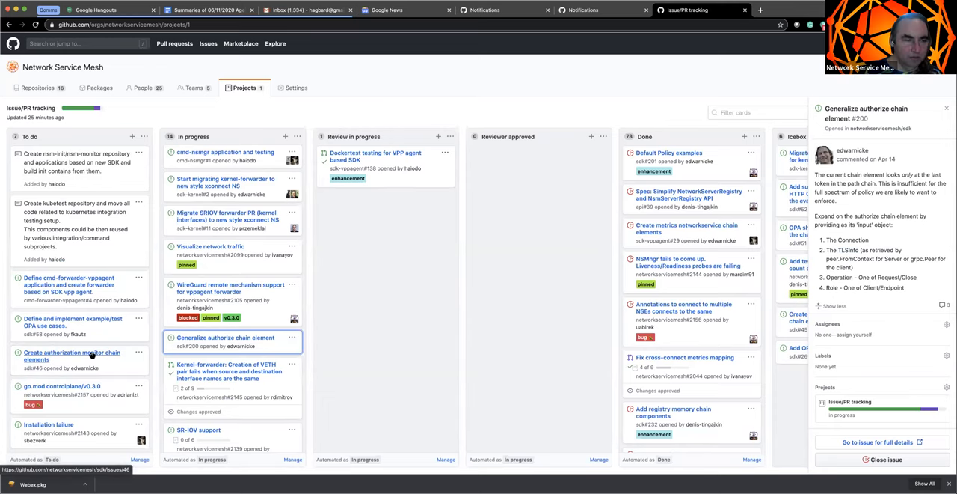
mouse_move(77, 359)
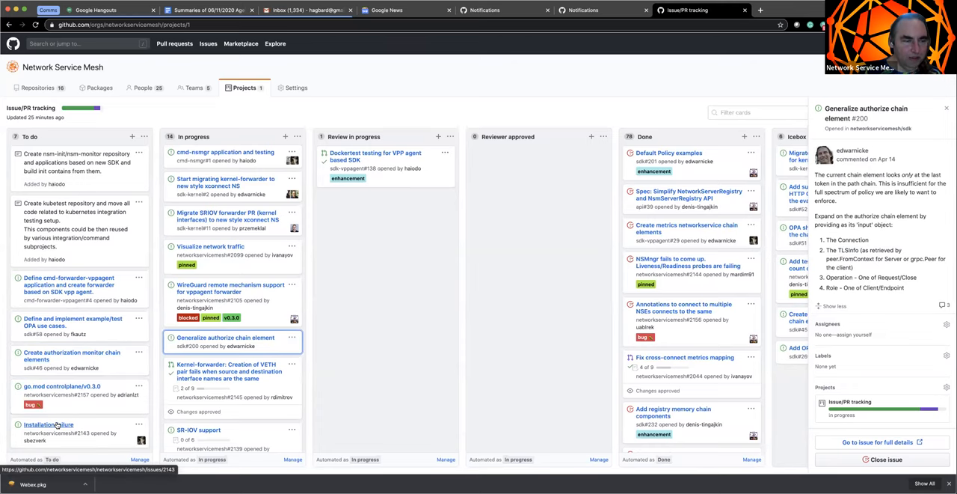
mouse_move(72, 355)
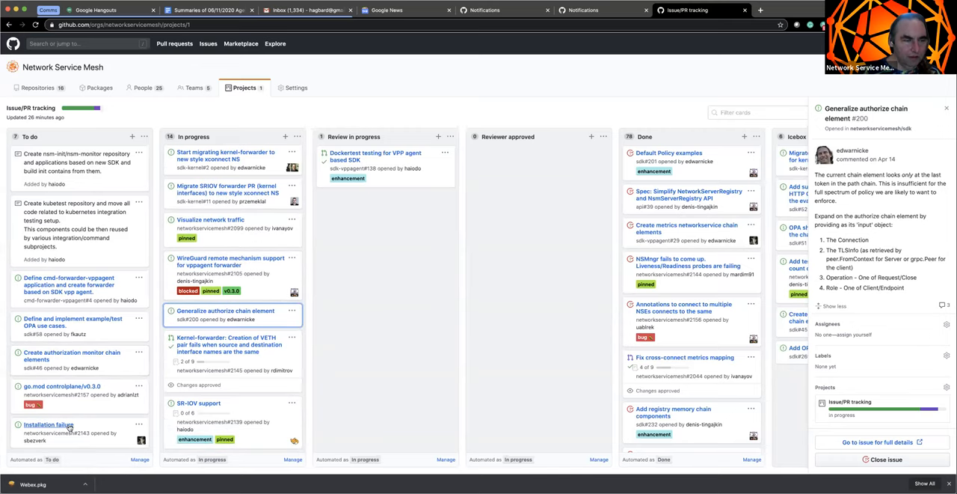
mouse_move(49, 424)
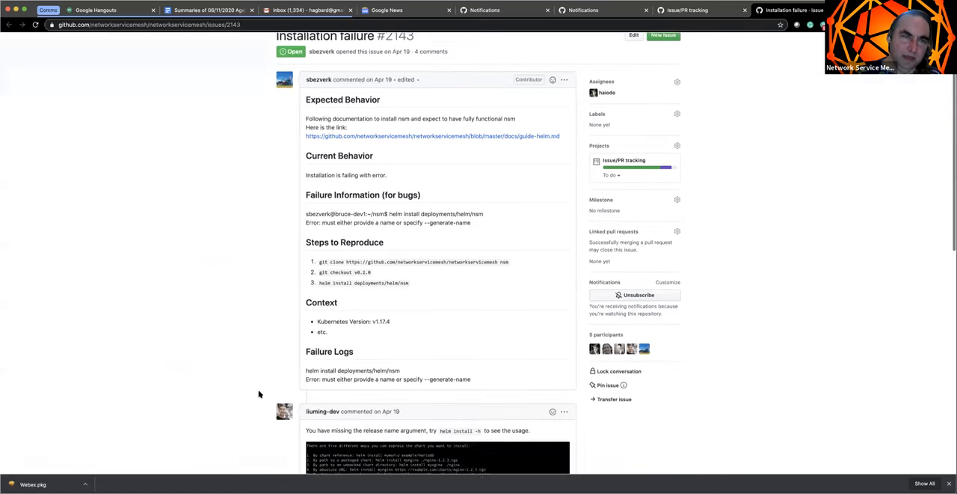
Step: Read issue #2143's discussion, then move the Installation failure card to Review in progress
scroll(down, 3)
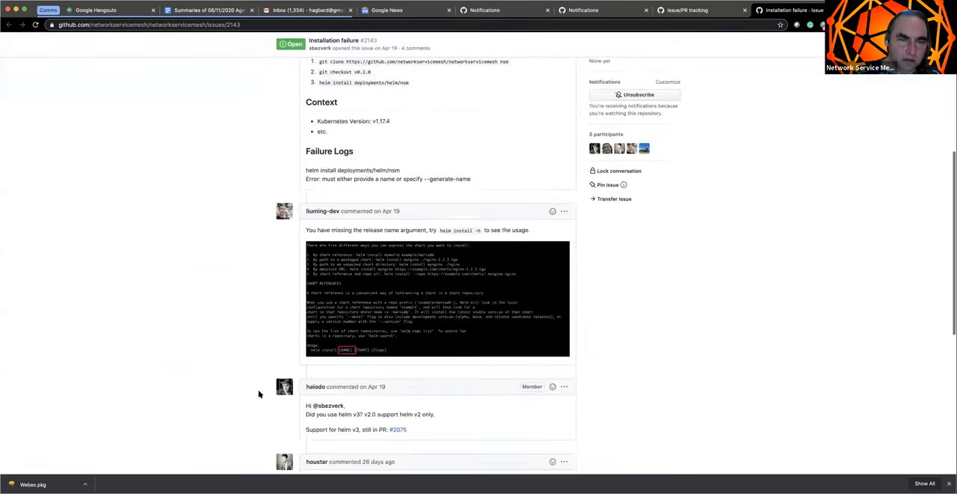
scroll(down, 3)
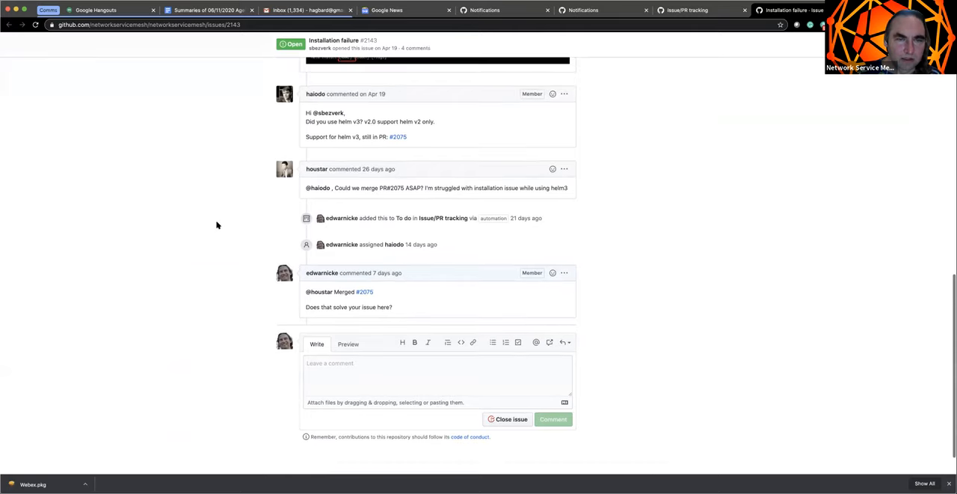
scroll(up, 3)
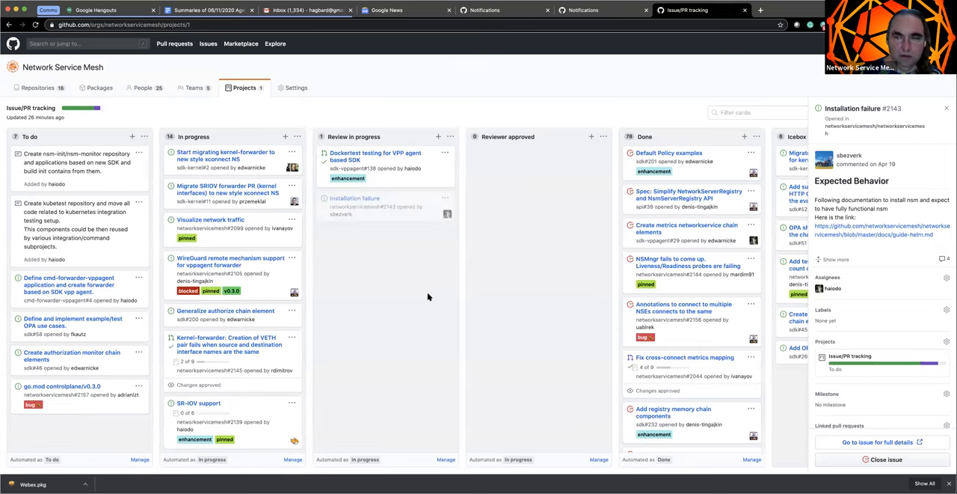
click(384, 202)
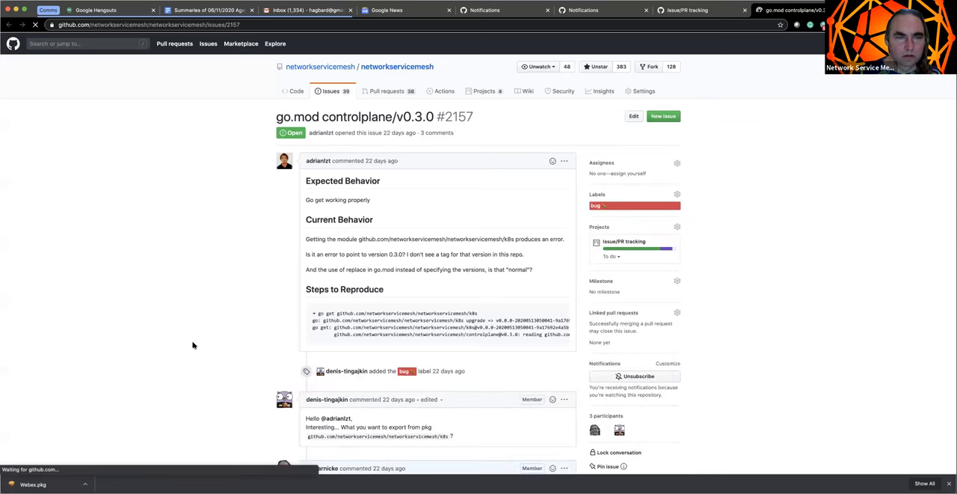
Step: Scroll through the comments on issue #2157 about go.mod controlplane/v0.3.0
scroll(down, 3)
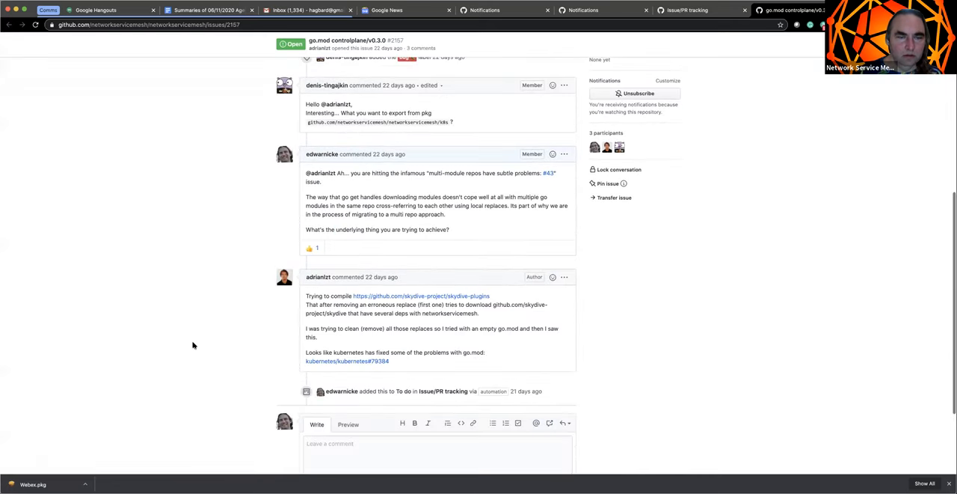
scroll(down, 3)
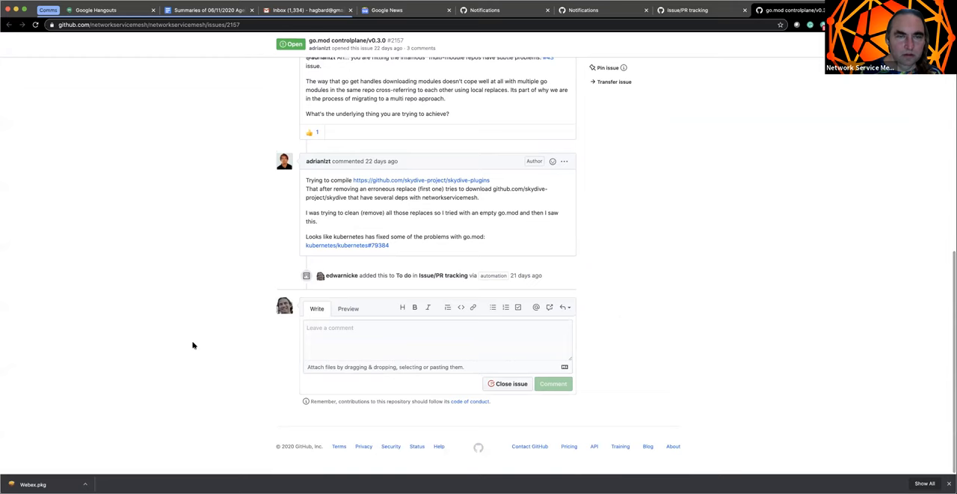
scroll(up, 3)
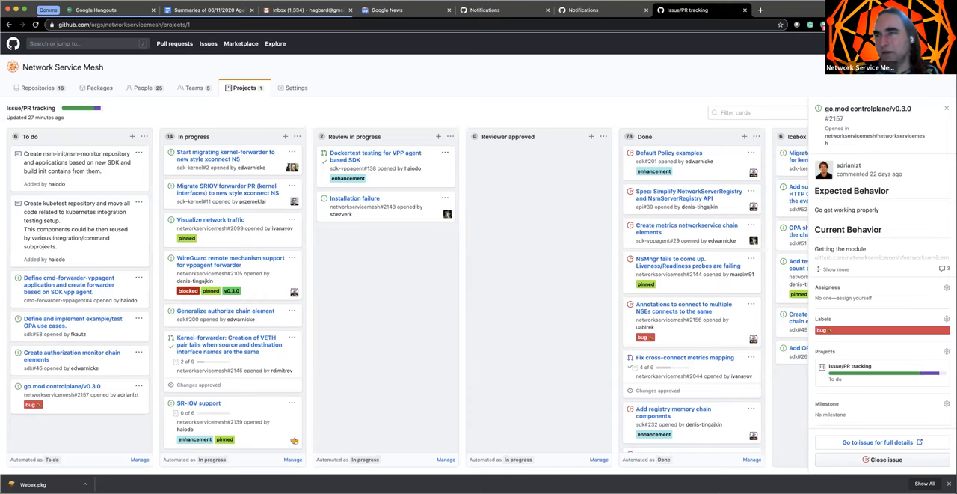
mouse_move(682, 78)
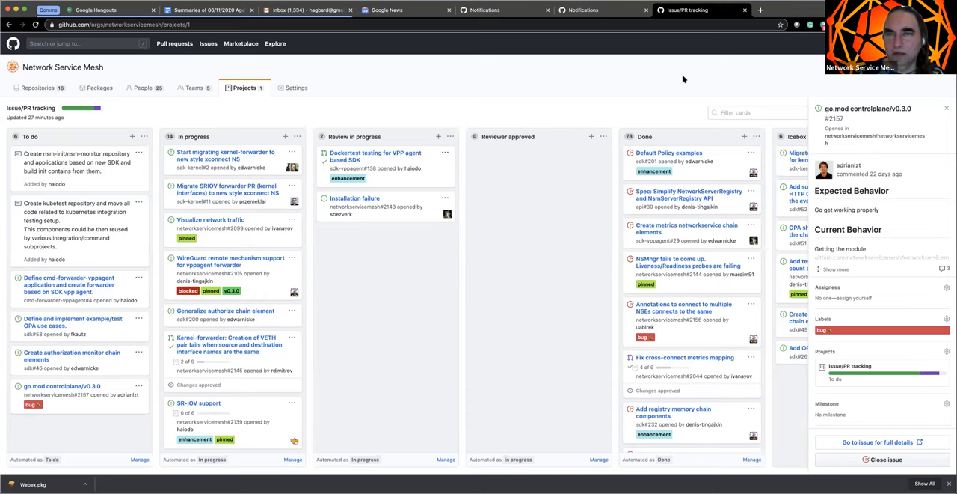